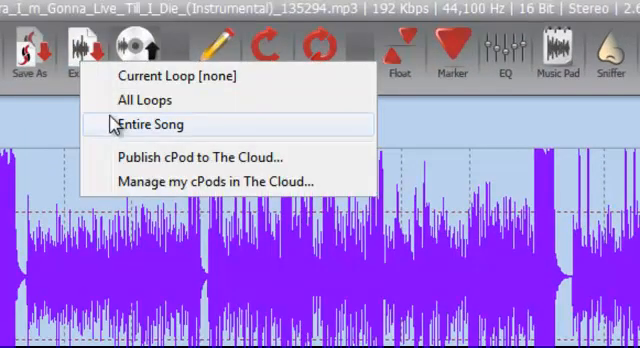
mouse_move(160, 99)
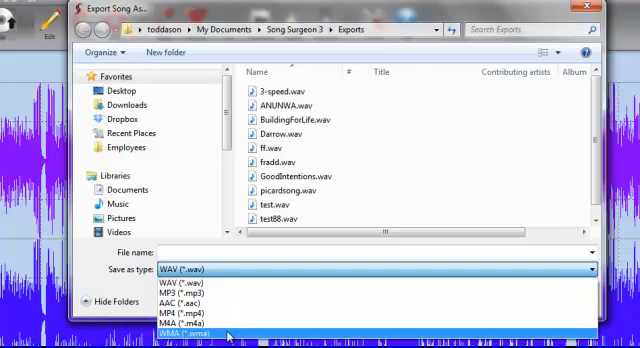
mouse_move(185, 289)
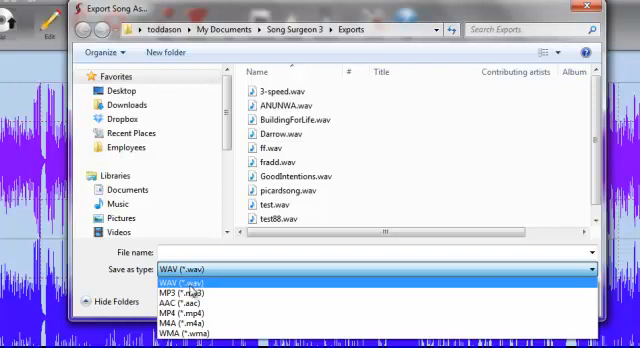
mouse_move(185, 331)
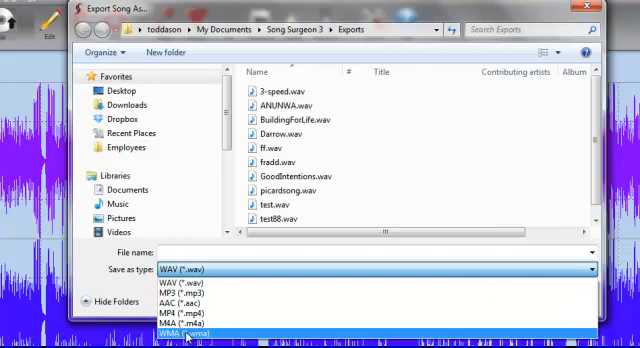
mouse_move(180, 298)
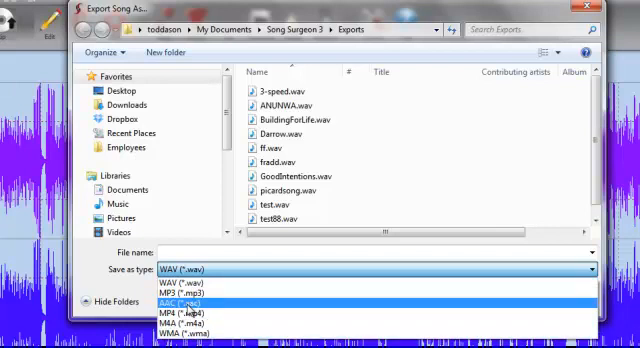
Set the export type to AAC (*.aac) and name the file 'test'
click(174, 299)
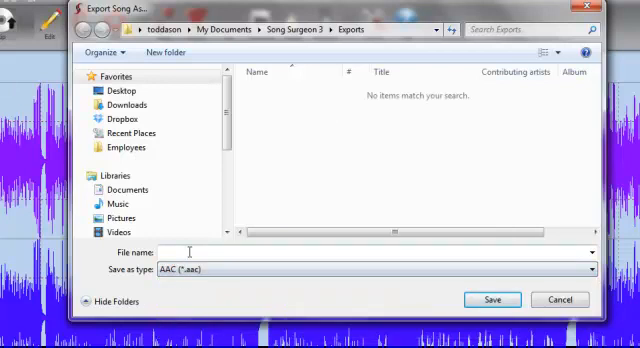
text(test)
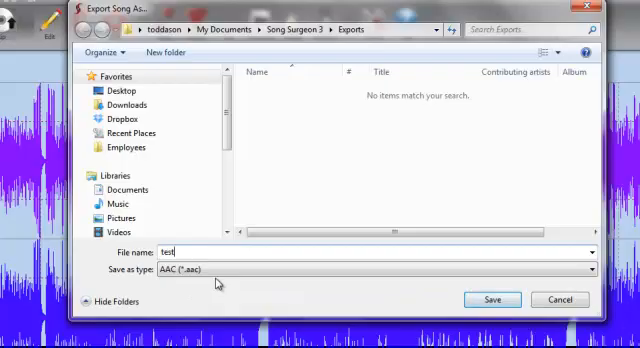
Save the AAC export and review the bitrate options from 218 to 62 kbps
click(491, 299)
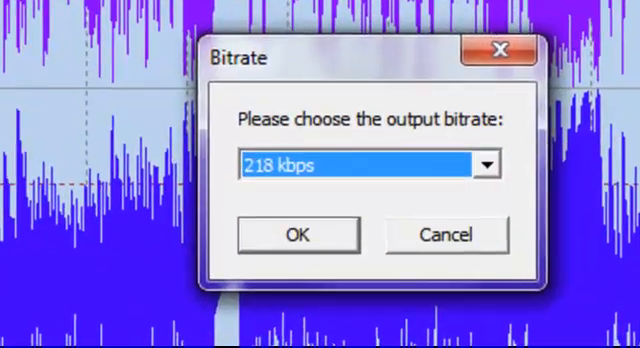
mouse_move(353, 72)
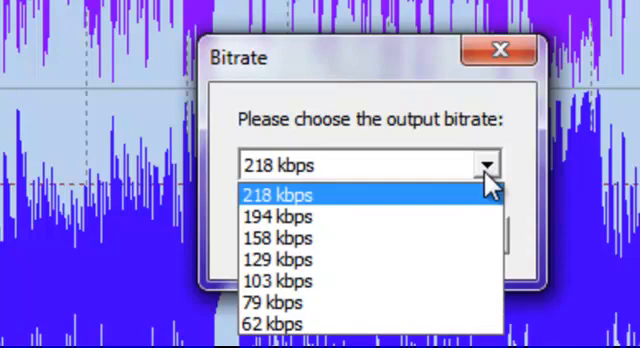
click(280, 193)
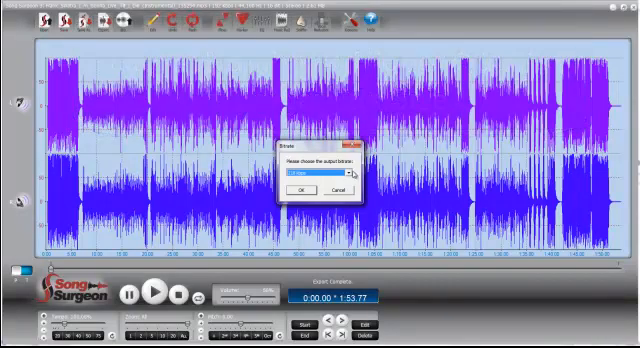
click(342, 172)
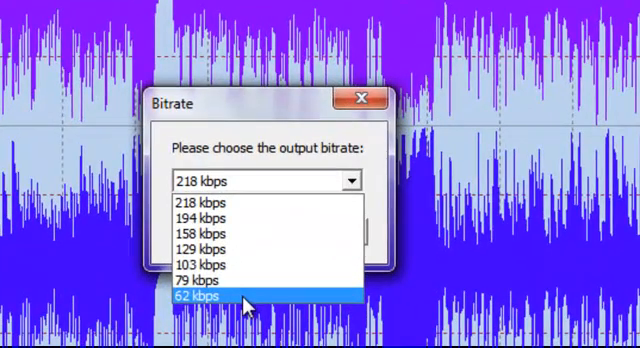
mouse_move(248, 218)
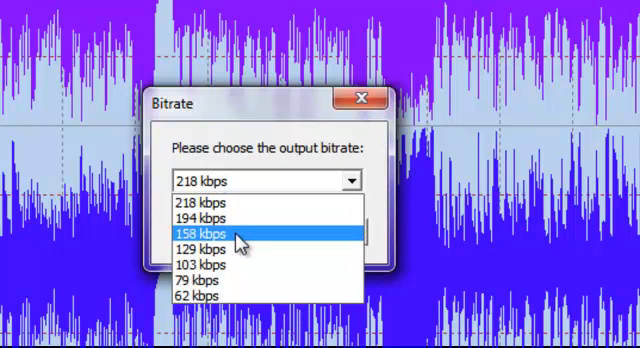
mouse_move(220, 251)
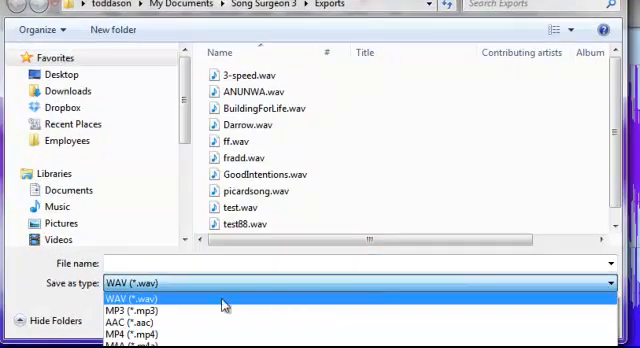
Save a new export as MP3 (*.mp3) named 'test', showing MPEG Layer-3 at 320 kbit/s
click(138, 311)
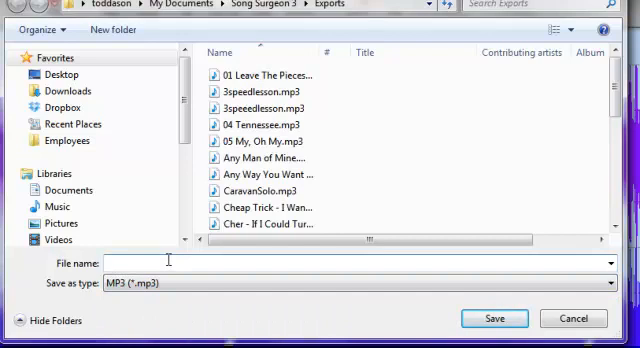
text(test)
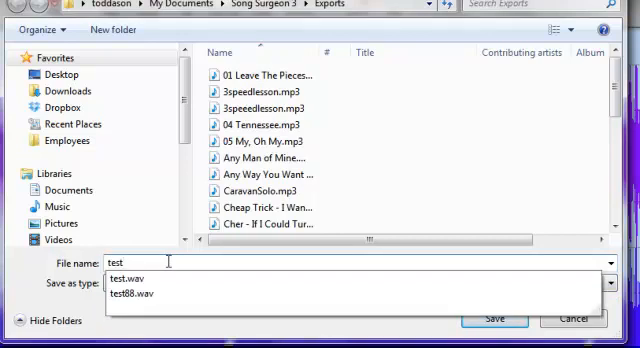
click(494, 318)
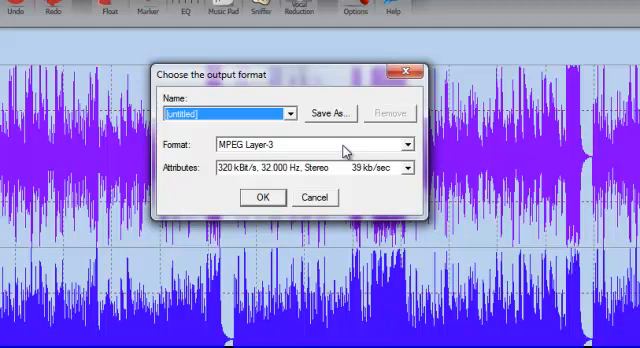
mouse_move(410, 168)
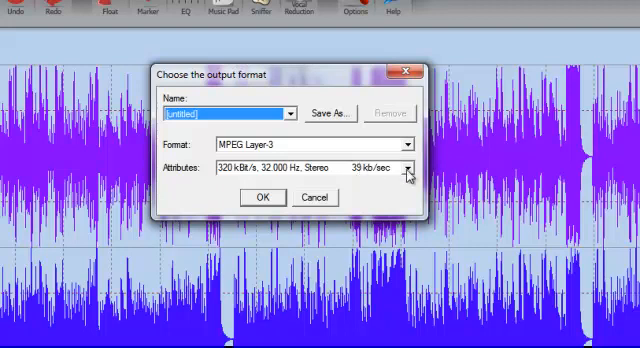
Browse the MP3 attribute options from 320 down to 18 kbit/s
click(410, 166)
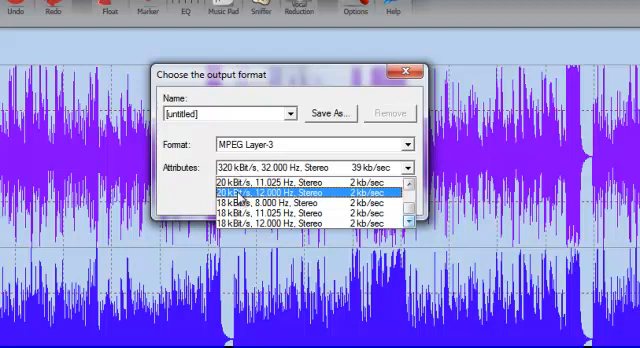
click(300, 218)
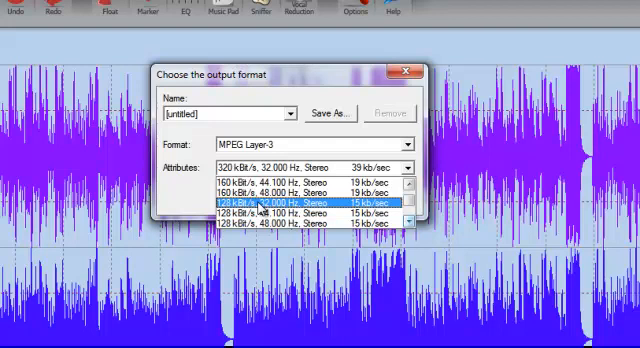
click(300, 192)
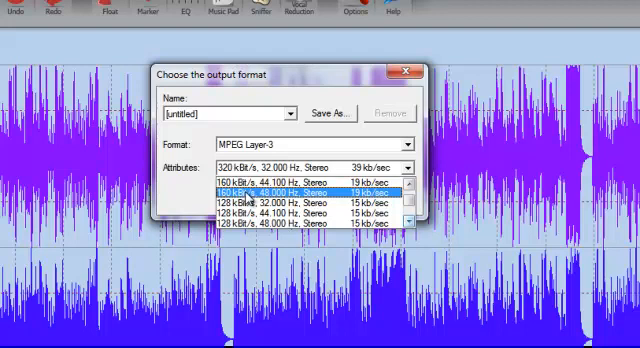
click(310, 168)
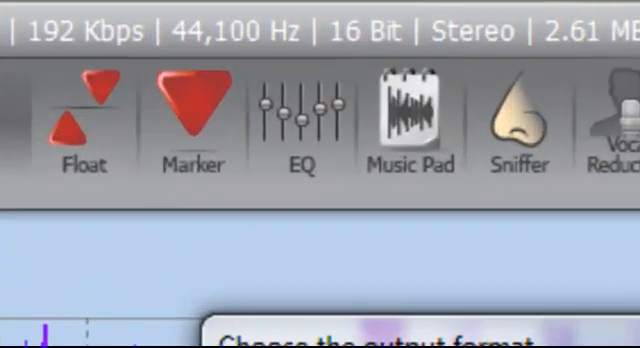
mouse_move(95, 65)
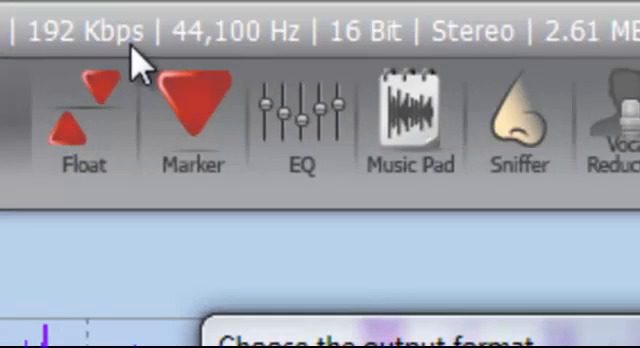
mouse_move(248, 58)
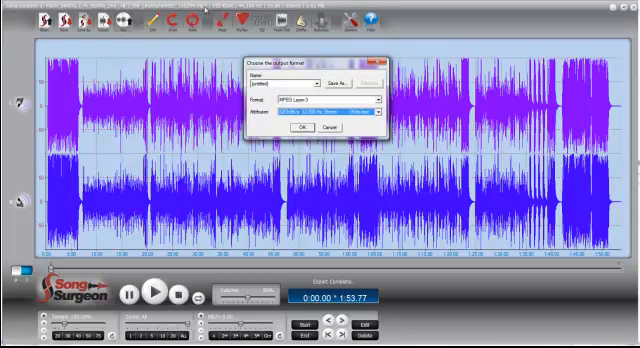
Choose 192 kbit/s, 44,100 Hz stereo MP3 attributes and confirm with OK
click(303, 127)
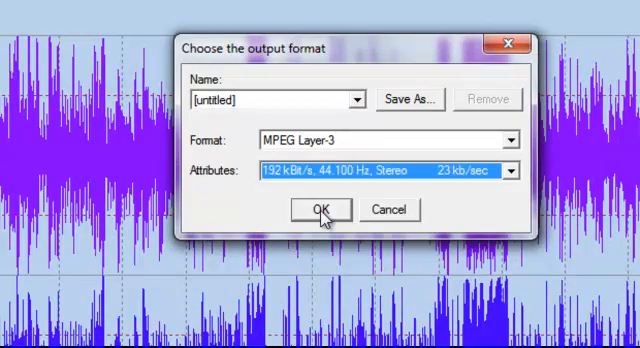
click(318, 210)
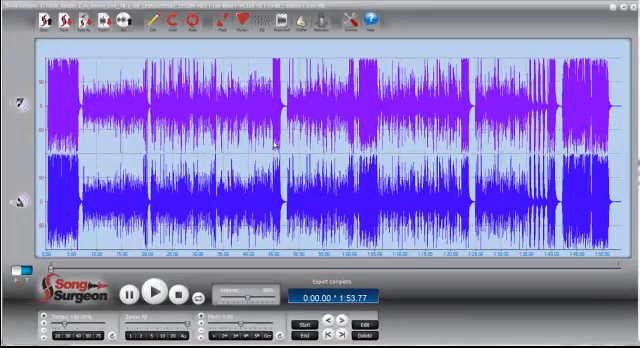
click(108, 22)
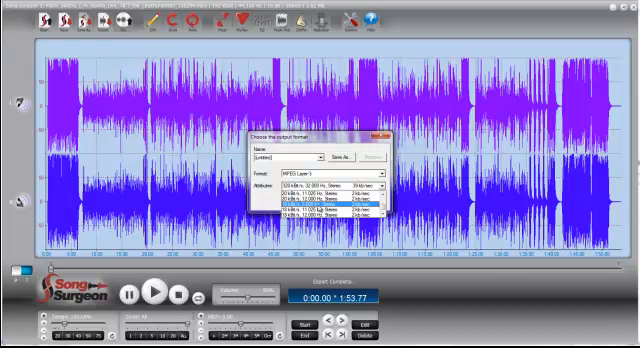
Scroll the MP3 attribute list back up to the 320 and 256 kbit/s stereo options
click(320, 192)
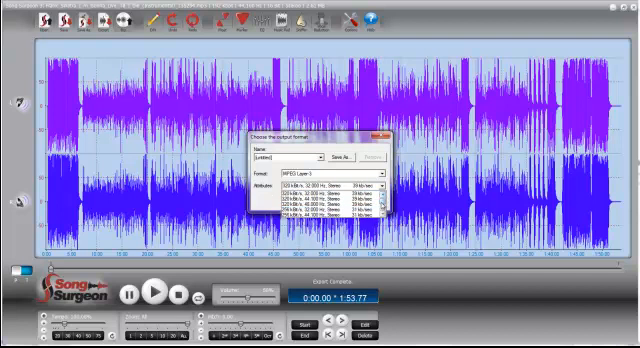
click(320, 206)
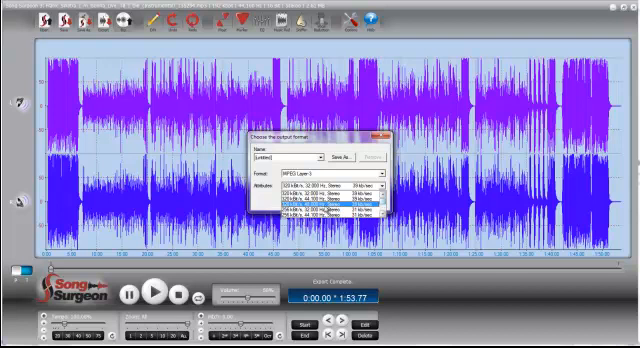